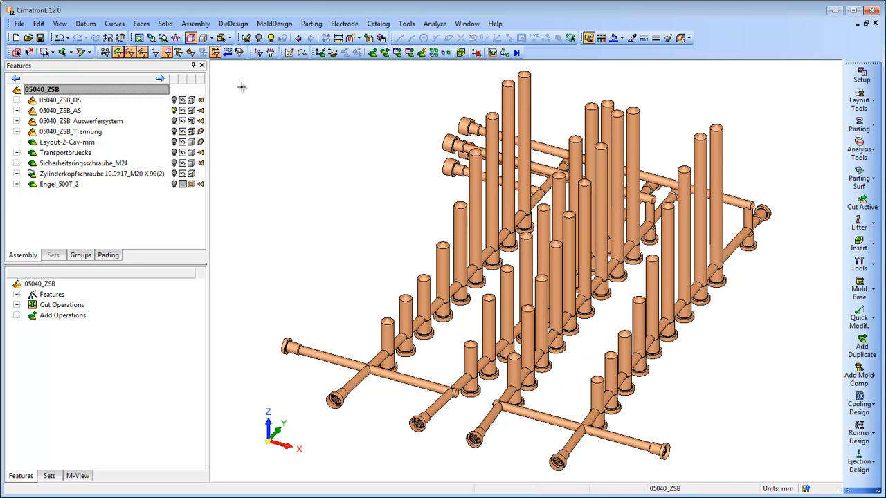
Step: Show the Cooling Design tools from the MoldDesign menu
click(275, 23)
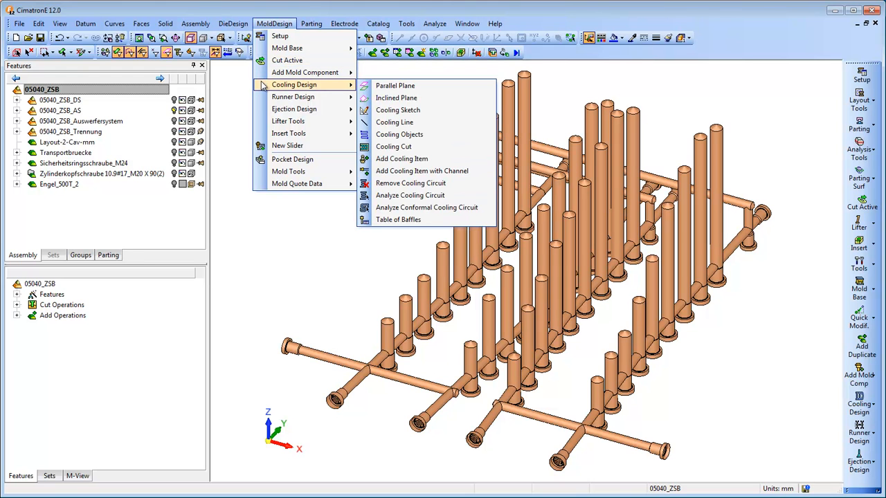
mouse_move(410, 182)
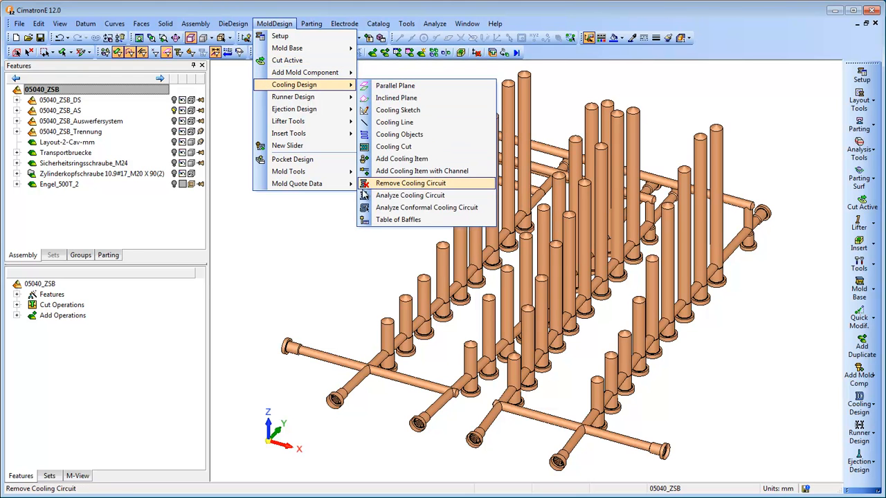
Step: Analyze cooling items so baffles show green, stop faces red, inlets/outlets light blue, starting from a picked channel face
click(410, 195)
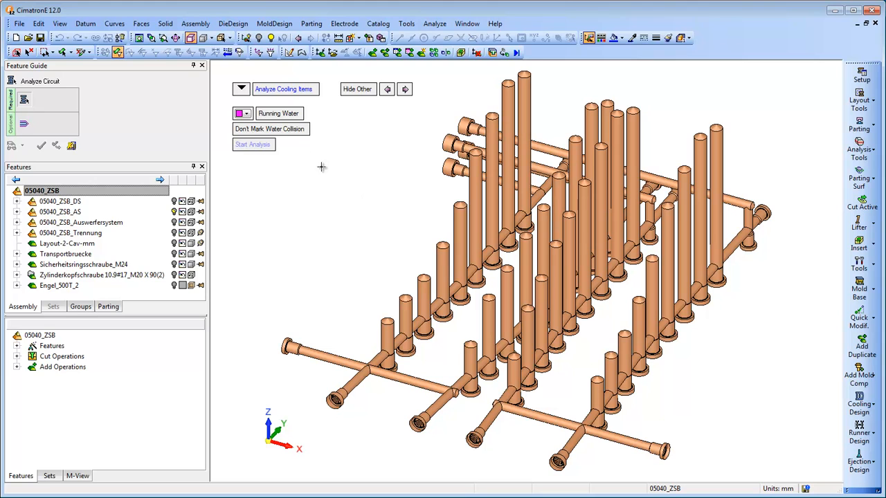
click(241, 89)
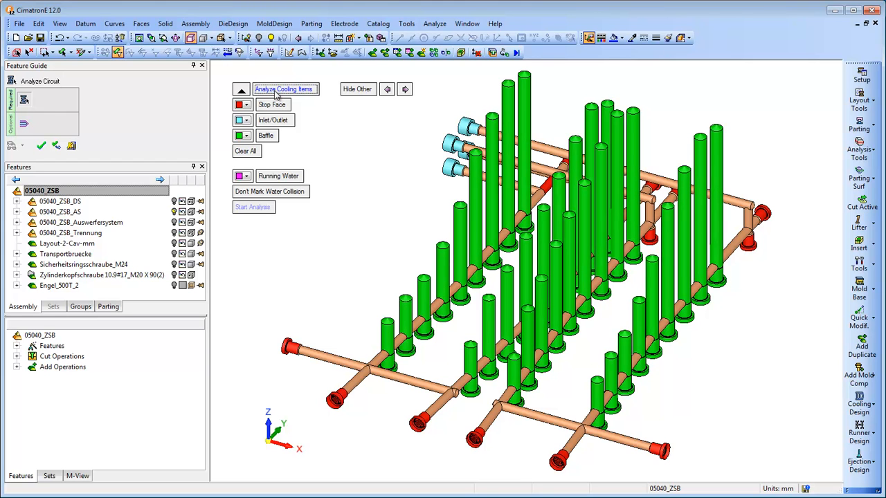
click(319, 357)
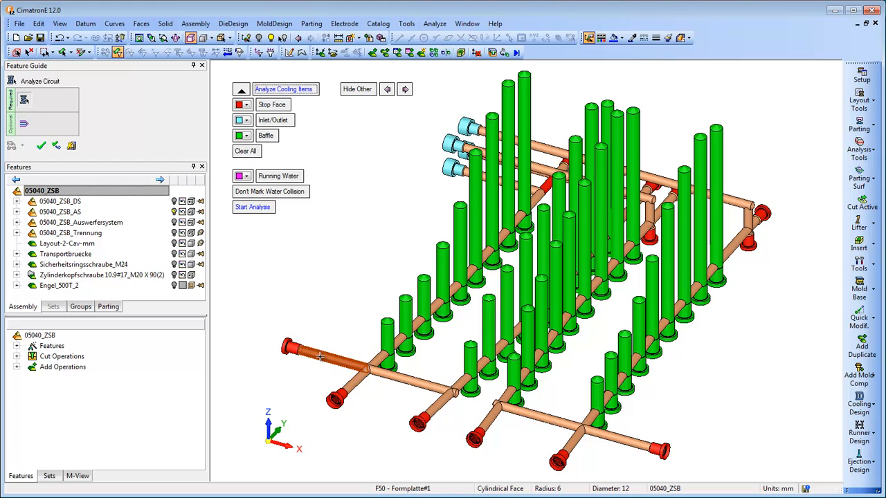
click(251, 208)
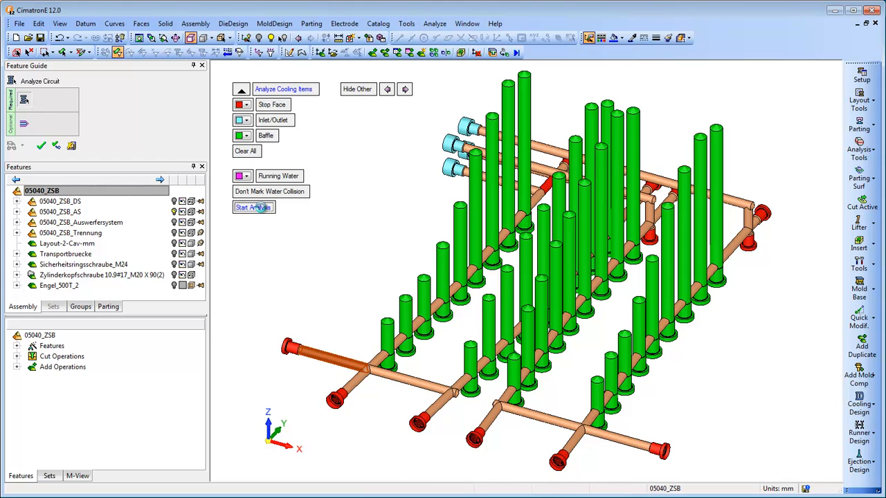
Step: Trace the first water path in magenta and the second circuit's path with Running Water set to blue
click(252, 208)
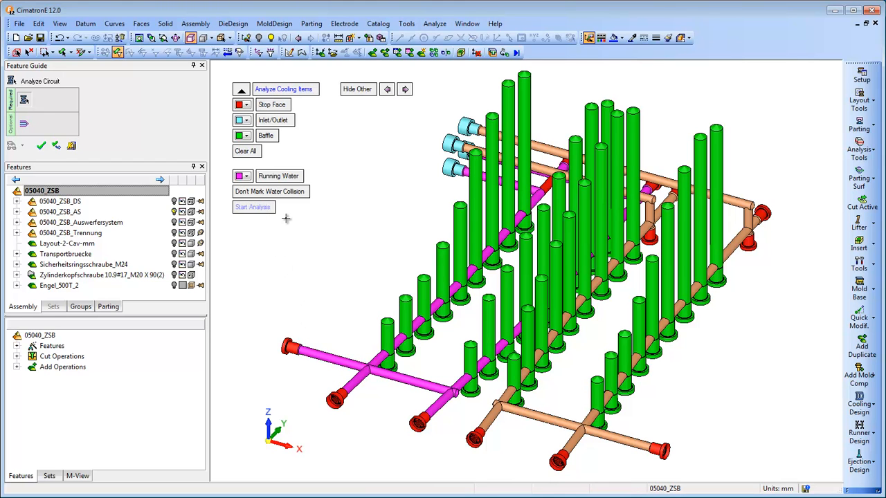
mouse_move(349, 239)
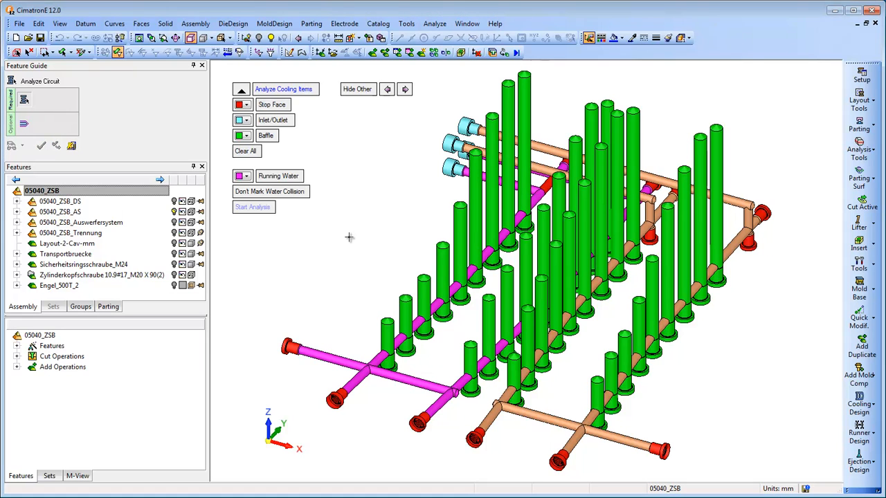
click(238, 175)
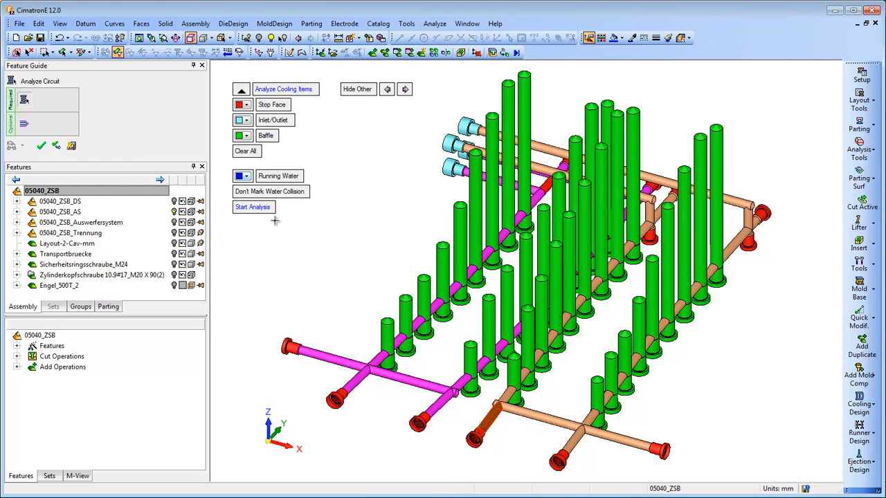
click(253, 207)
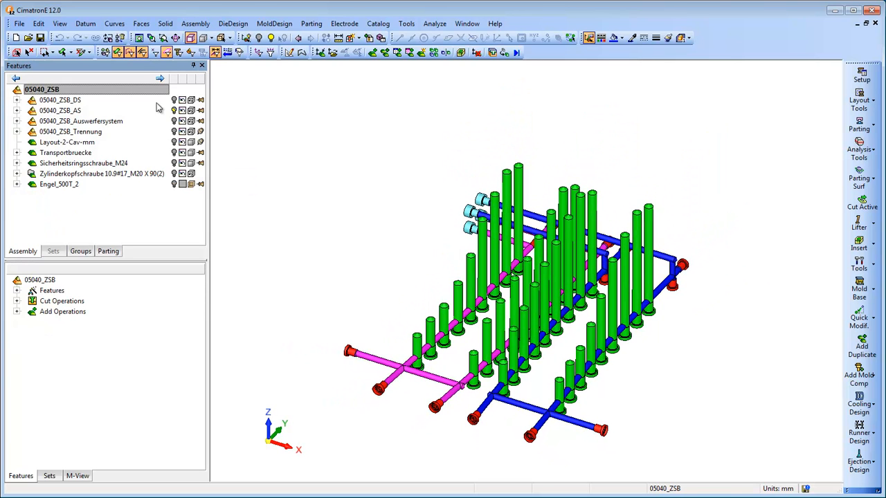
Step: Create a new injection simulation with Automatic Cooling Selection of the channels
click(435, 22)
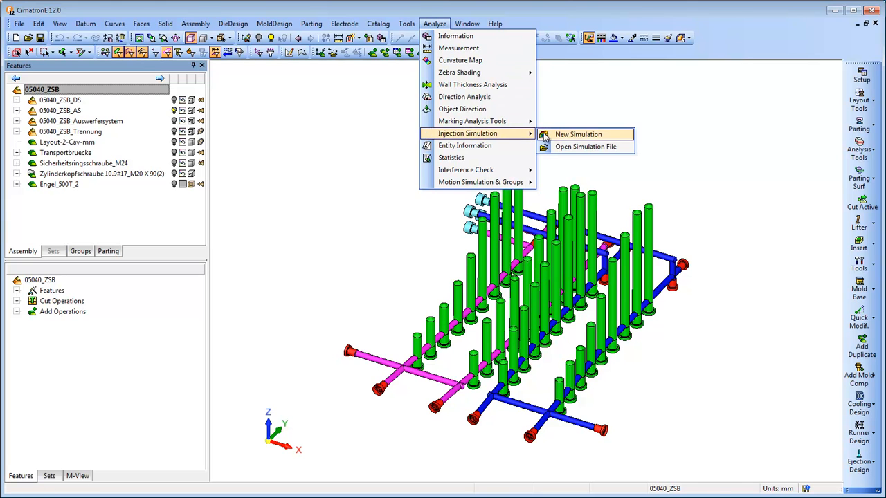
click(578, 134)
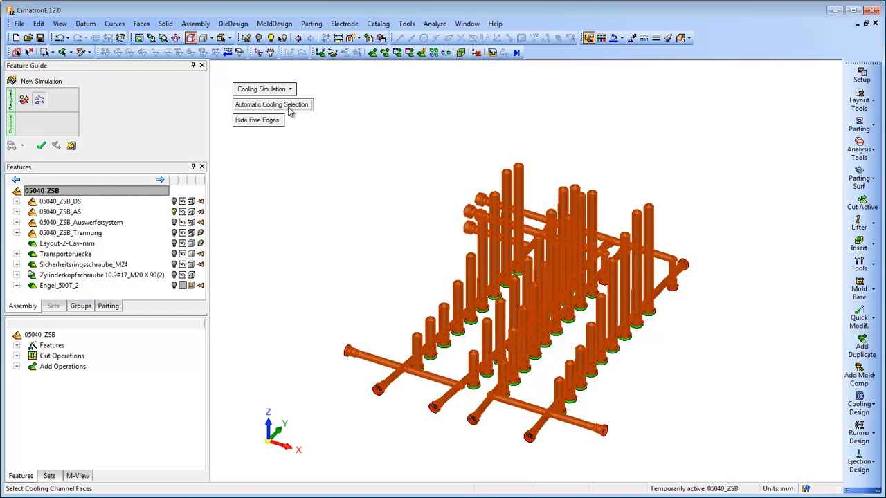
click(271, 105)
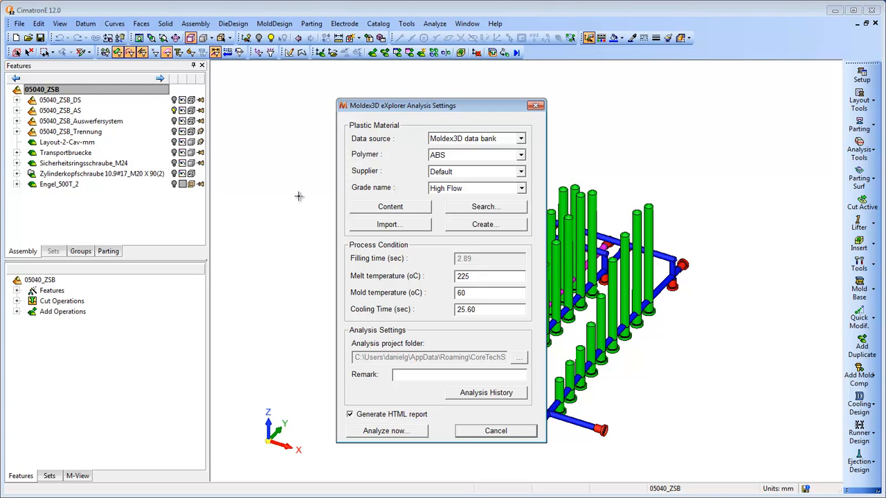
mouse_move(367, 435)
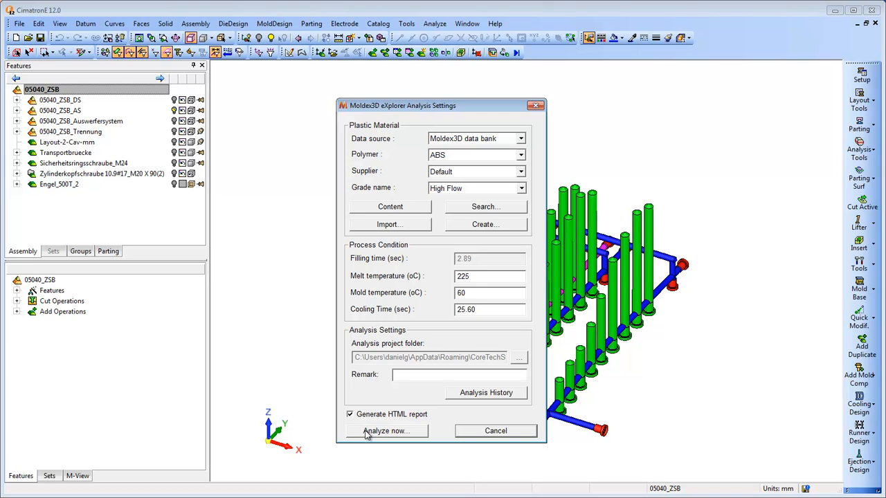
Step: Analyze now with ABS High Flow, melt 225, mold 60 and cooling time 25.60
click(385, 430)
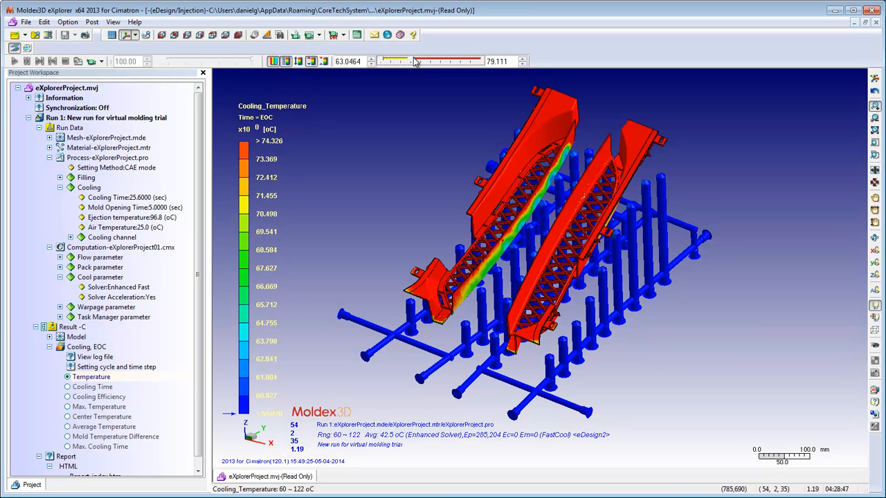
Step: Adjust the range slider on the EOC Temperature result to advance the cooling map
drag(416, 61, 441, 61)
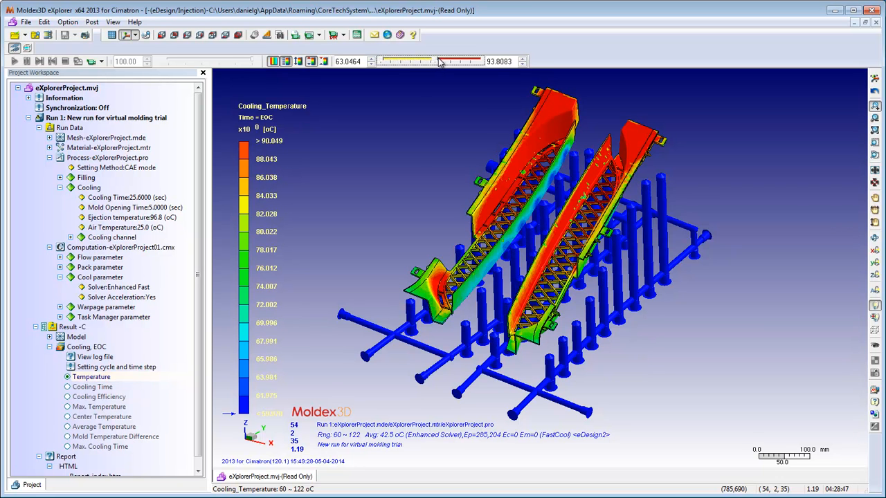